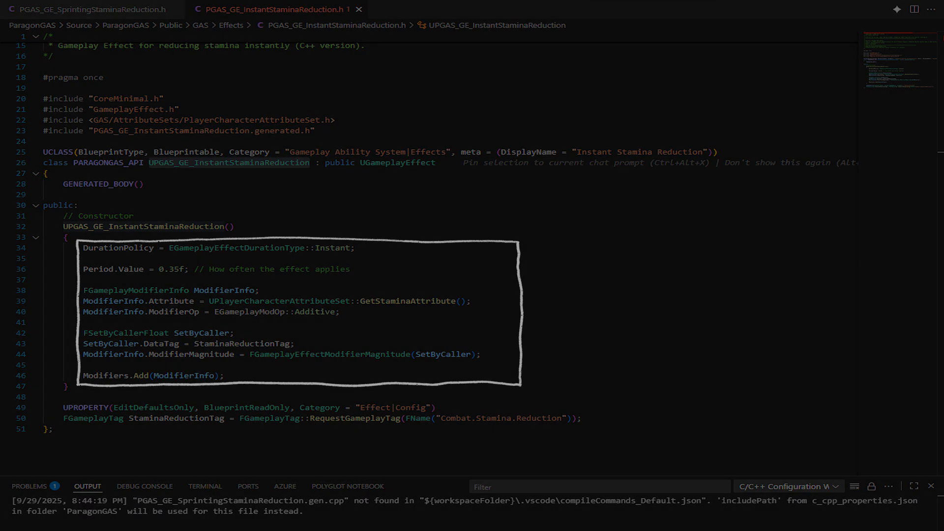
Show the replicated UPROPERTY attributes, Stamina with OnRep_Stamina through Defense, in PlayerCharacterAttributeSet.h
click(235, 9)
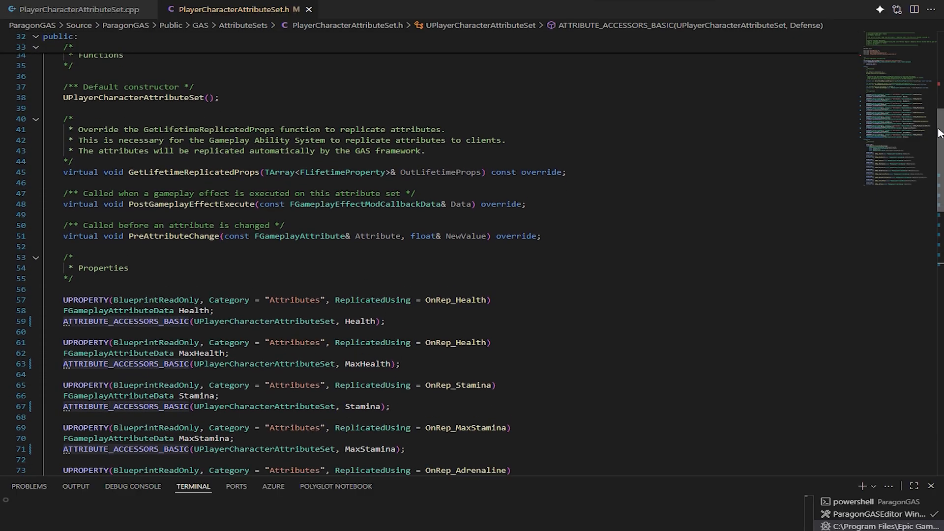
scroll(down, 3)
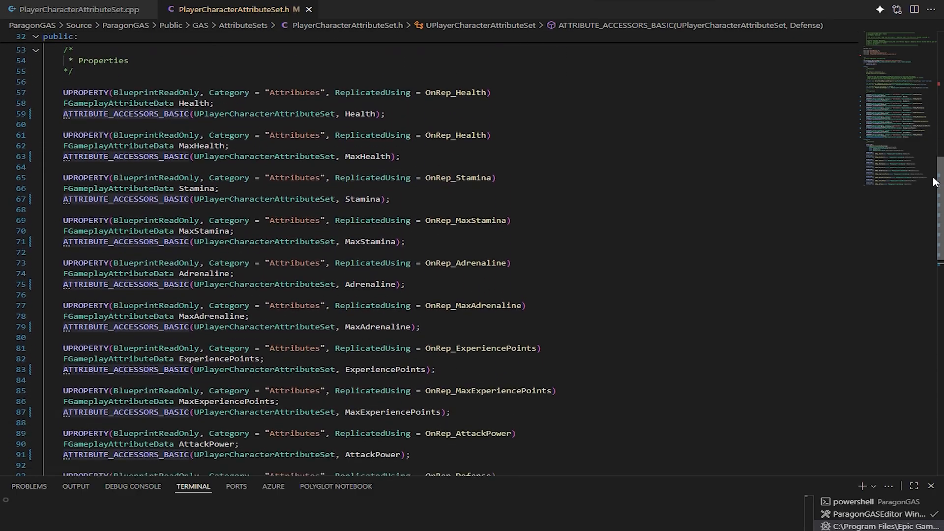
scroll(down, 3)
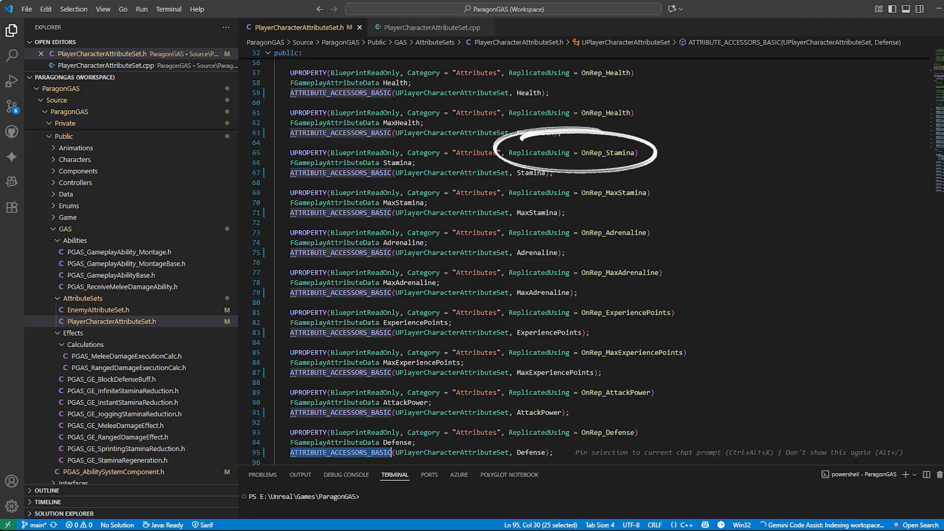
Show AdjustAttributeForMaxChange and the OnRep_Health/OnRep_MaxHealth handlers in PlayerCharacterAttributeSet.cpp
click(433, 28)
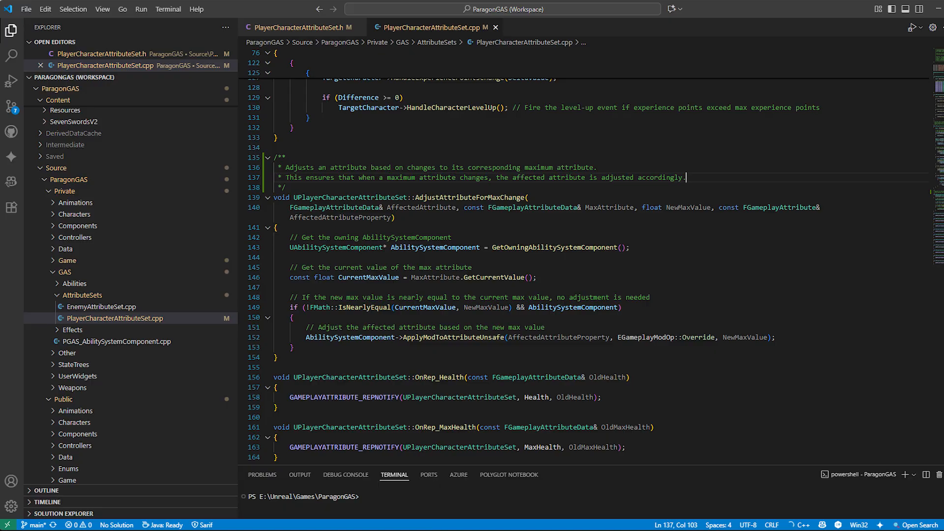
Show the PGAS_CharacterBase class deriving from ACharacter and IAbilitySystemInterface
scroll(down, 3)
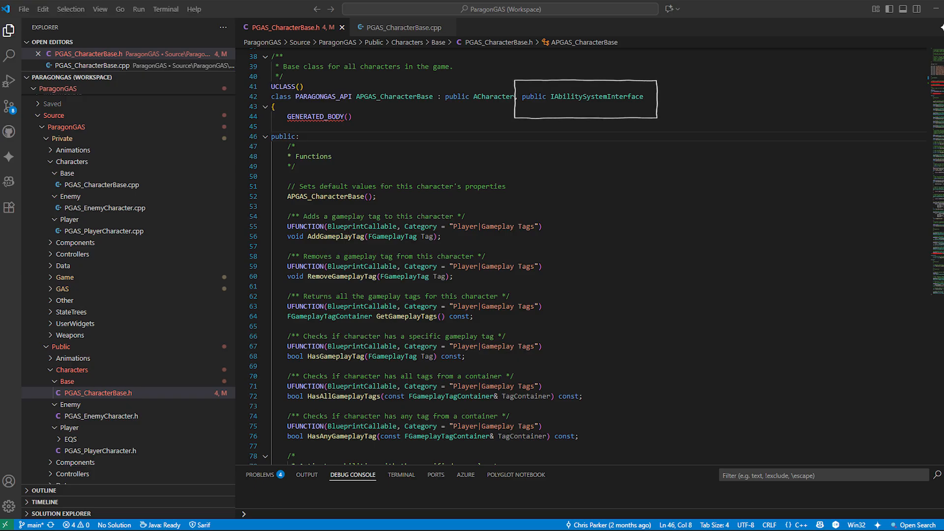
Show the PGAS_CharacterBase.cpp constructor creating the replicated ability system component
click(400, 27)
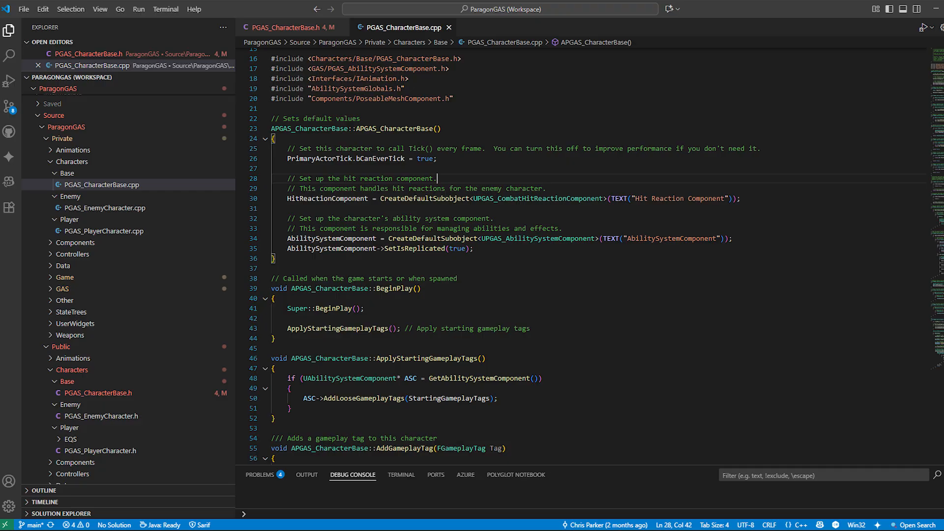
Scroll to the HasGameplayTag, HasAllGameplayTags and HasAnyGameplayTags functions
scroll(down, 3)
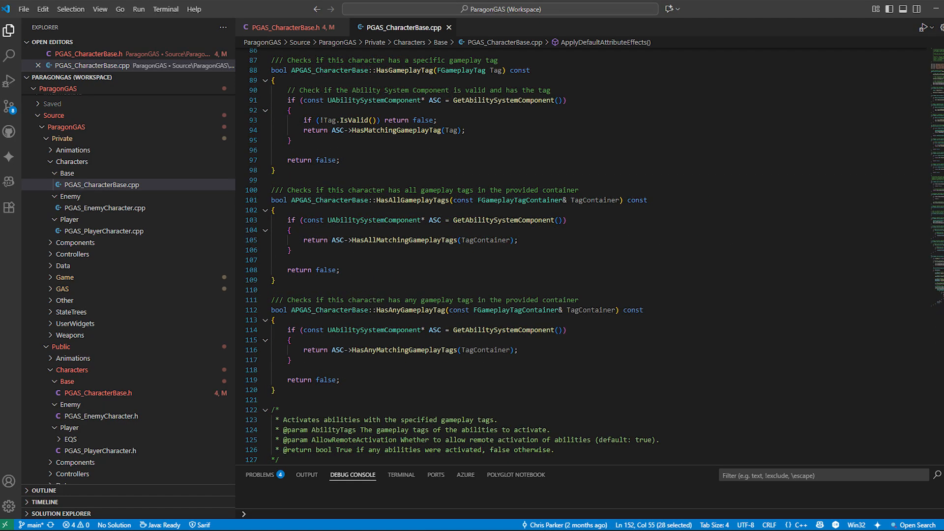